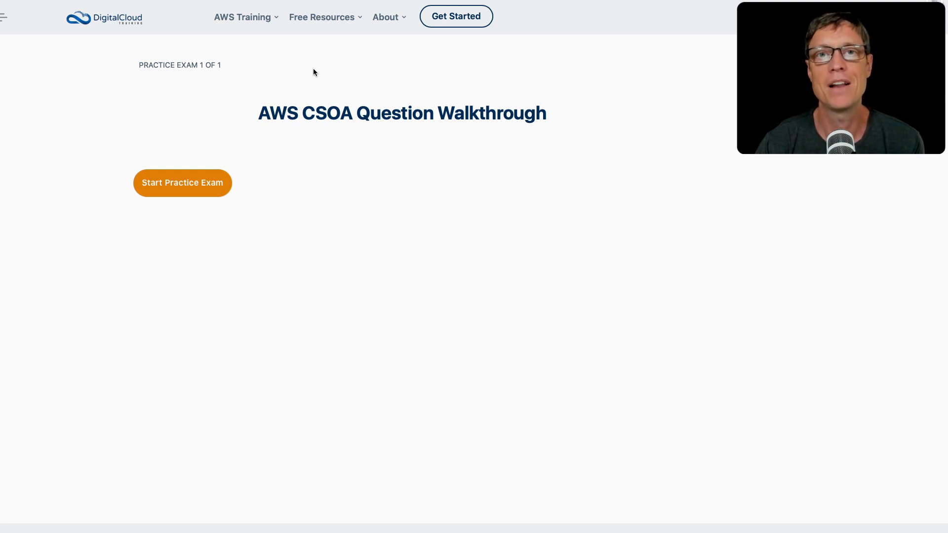
# Start the AWS CSOA practice exam so question 1 of 4 (DiskReadBytes reading 0) loads.
pyautogui.click(182, 182)
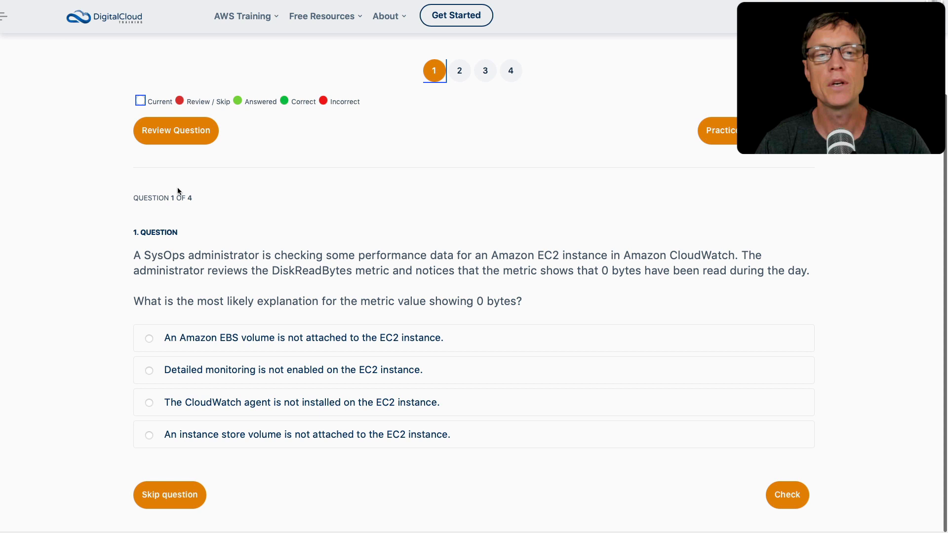
pyautogui.moveTo(198, 294)
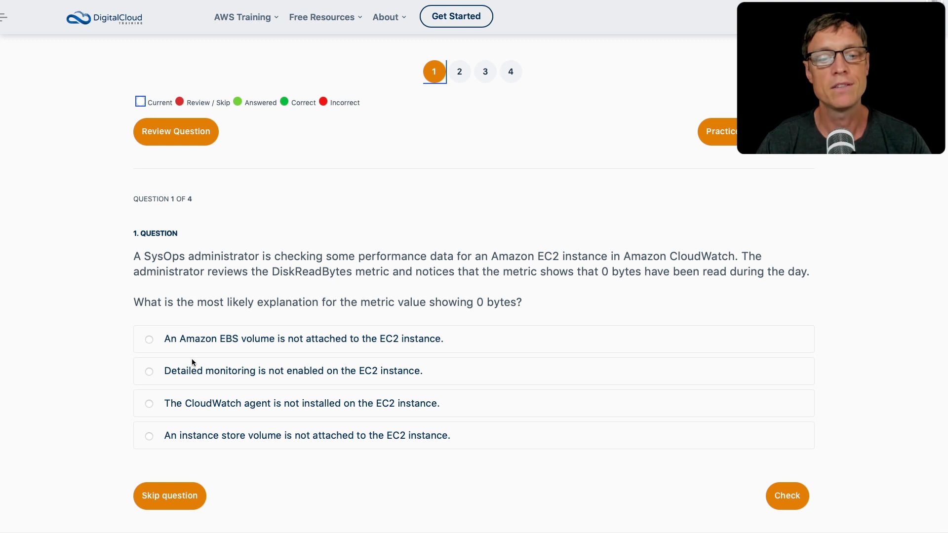
pyautogui.moveTo(178, 452)
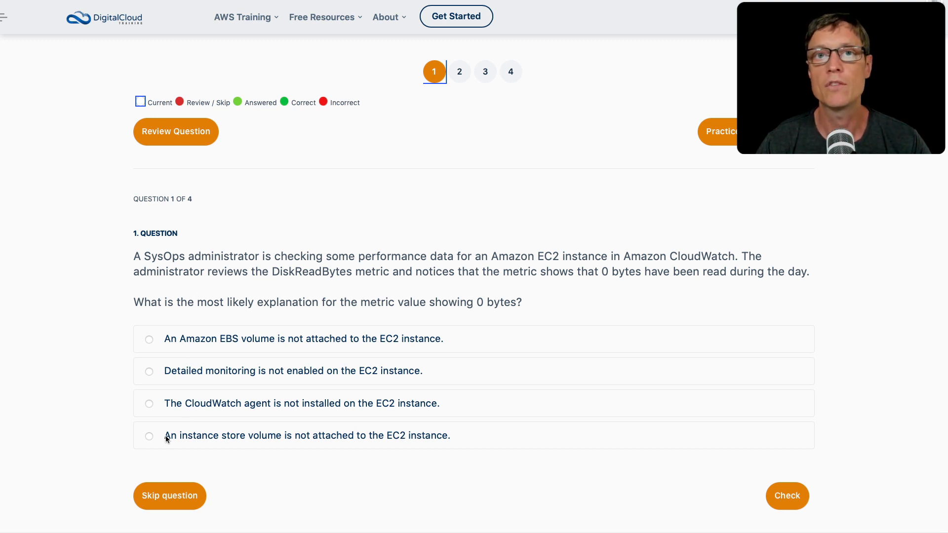
pyautogui.moveTo(150, 454)
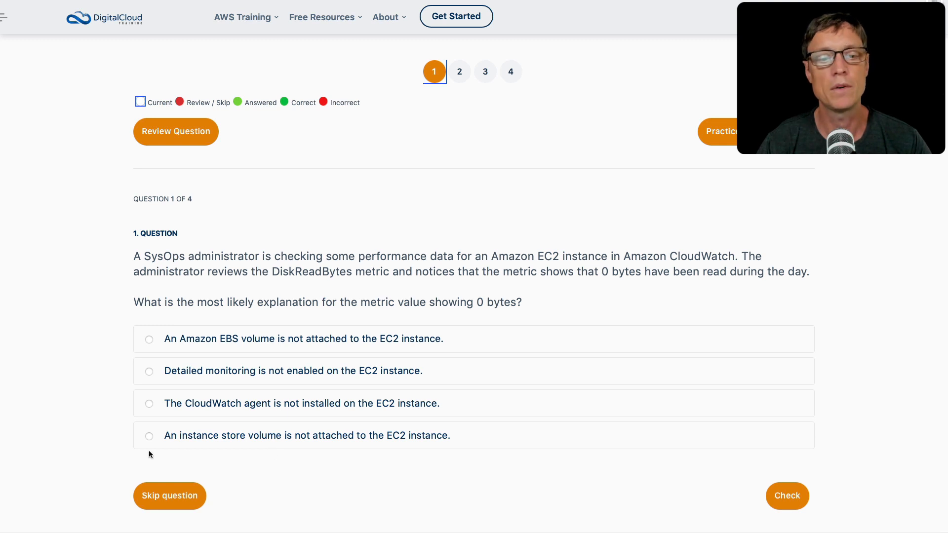
# Choose 'An instance store volume is not attached to the EC2 instance' for question 1.
pyautogui.click(149, 436)
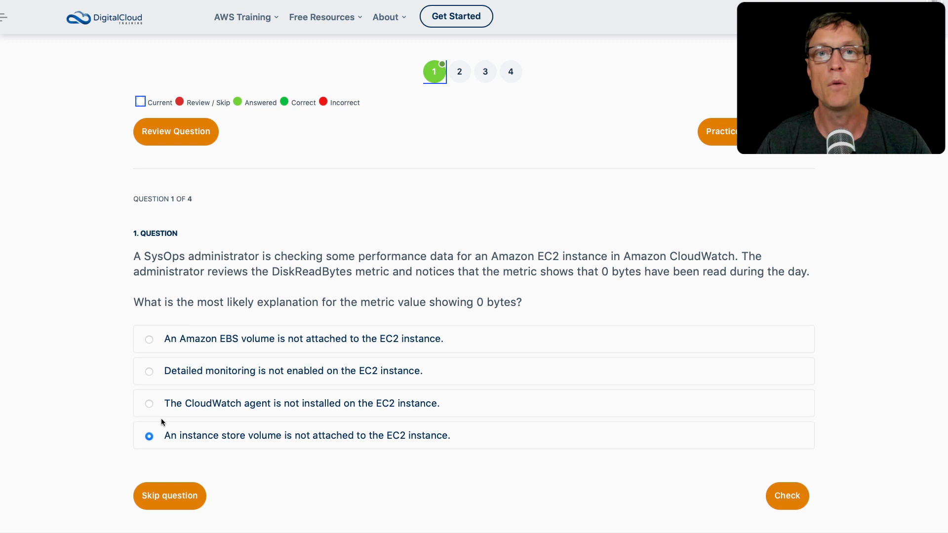
pyautogui.moveTo(132, 413)
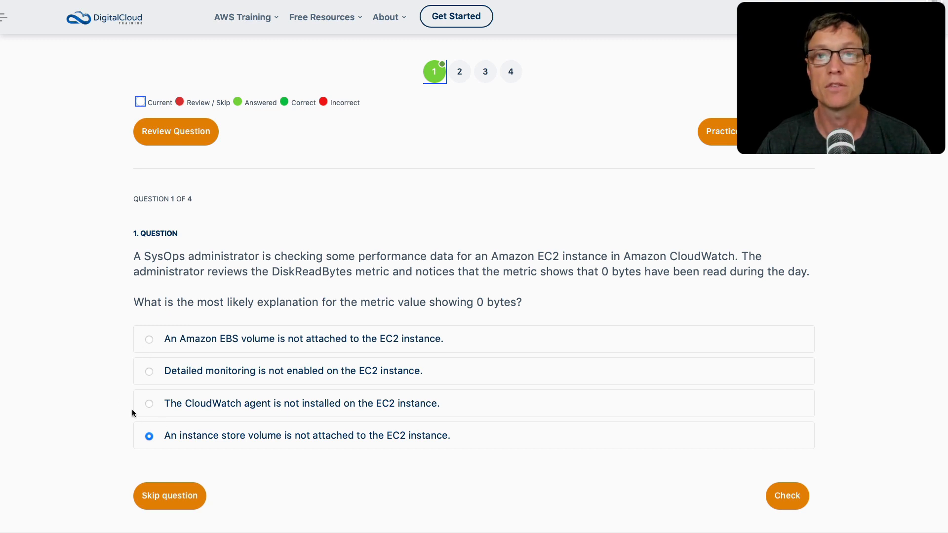
pyautogui.moveTo(132, 381)
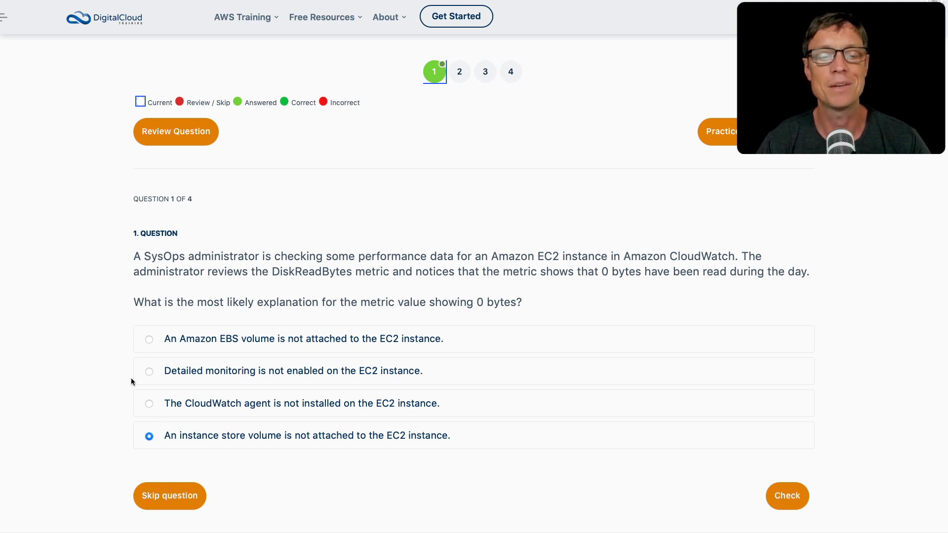
pyautogui.moveTo(235, 348)
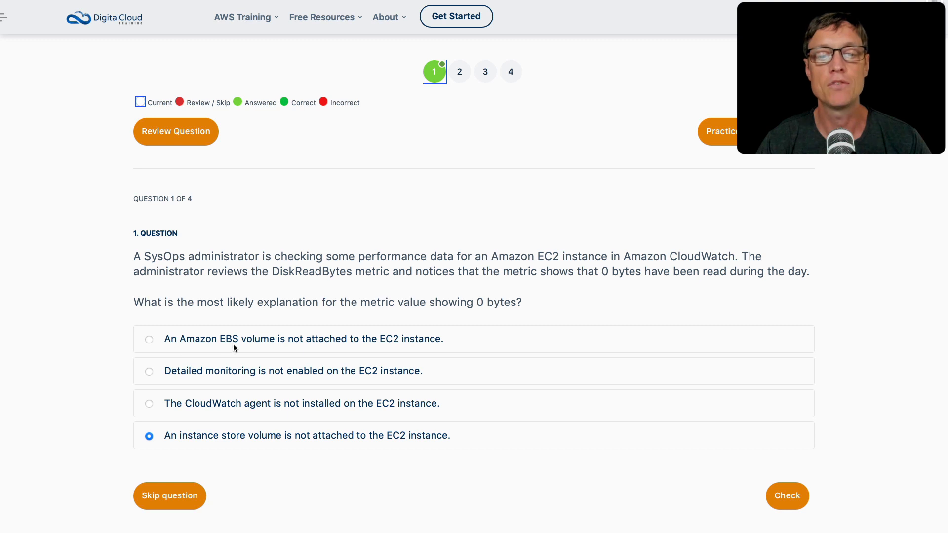
pyautogui.moveTo(415, 354)
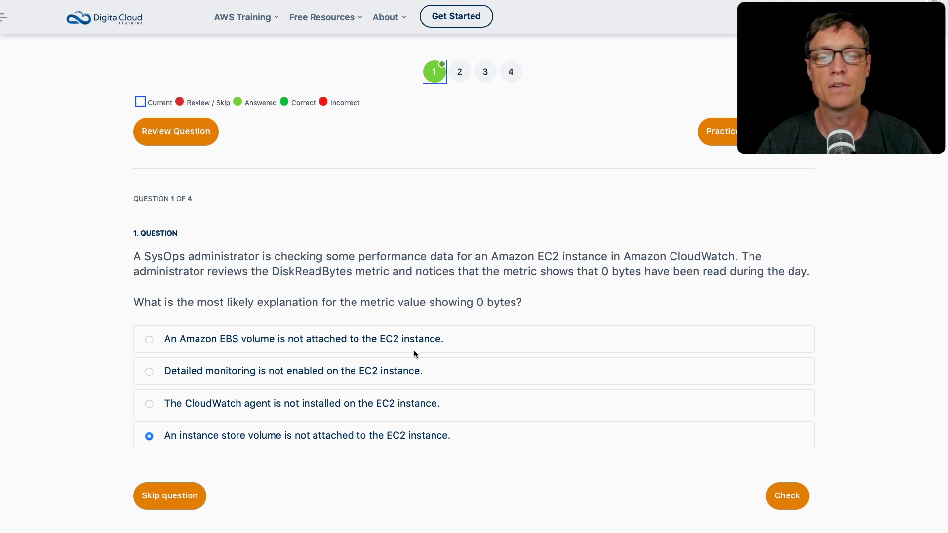
pyautogui.moveTo(251, 352)
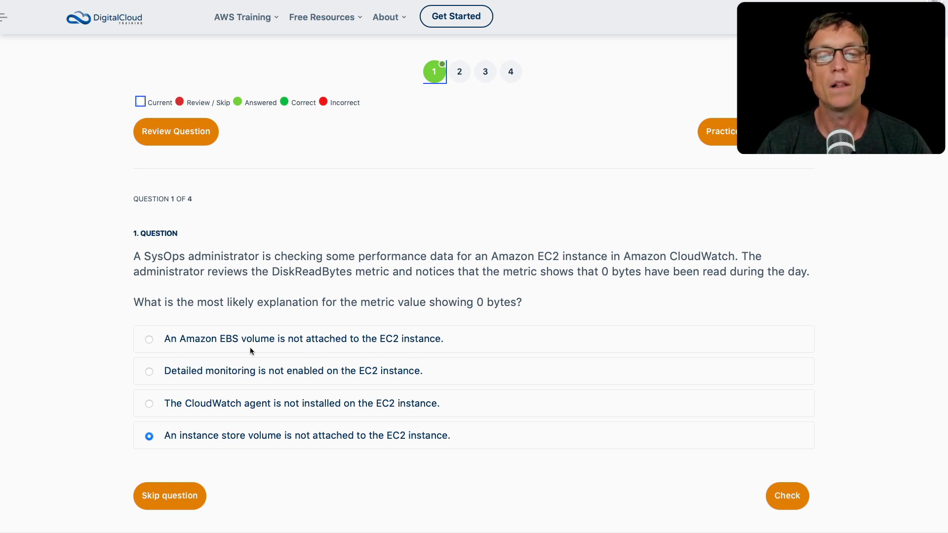
# Confirm the instance store volume answer for question 1 and check it, marked Correct.
pyautogui.doubleClick(312, 271)
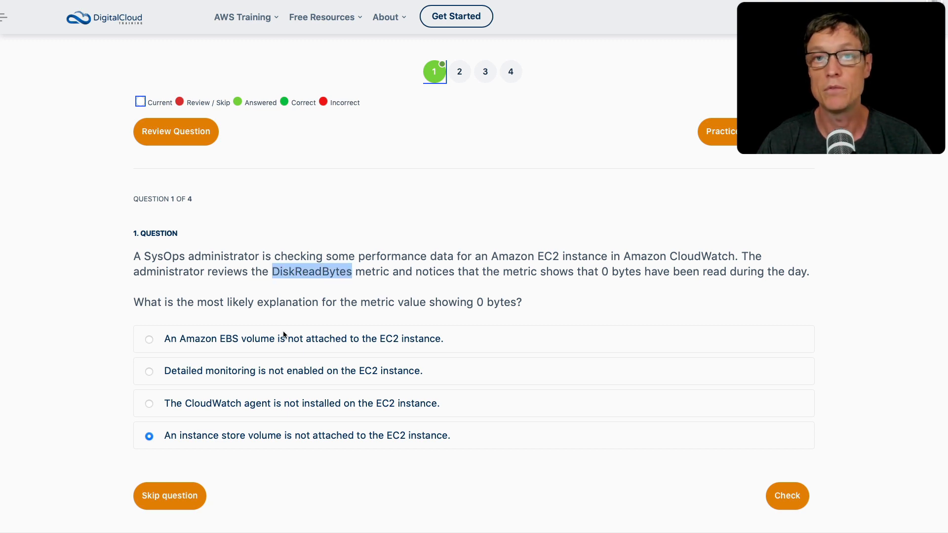
pyautogui.moveTo(178, 450)
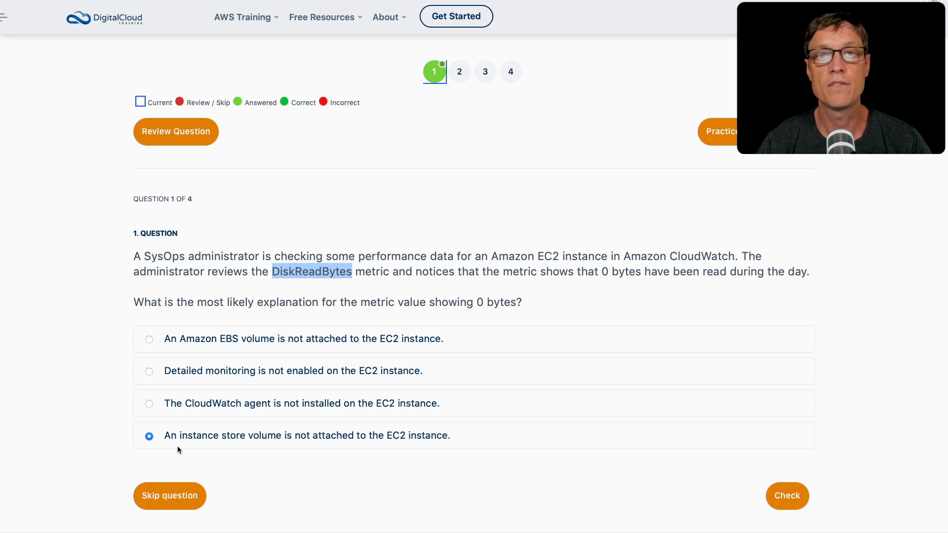
pyautogui.moveTo(150, 359)
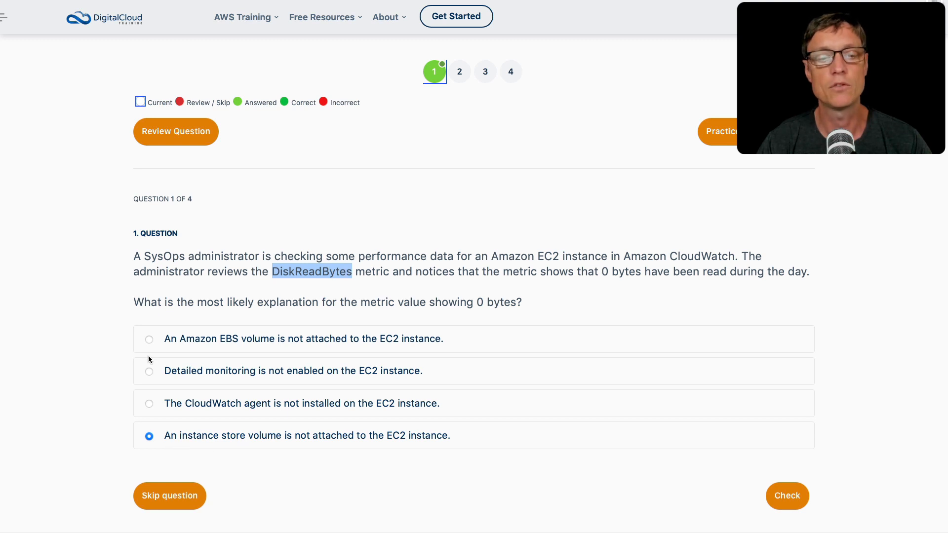
pyautogui.moveTo(267, 384)
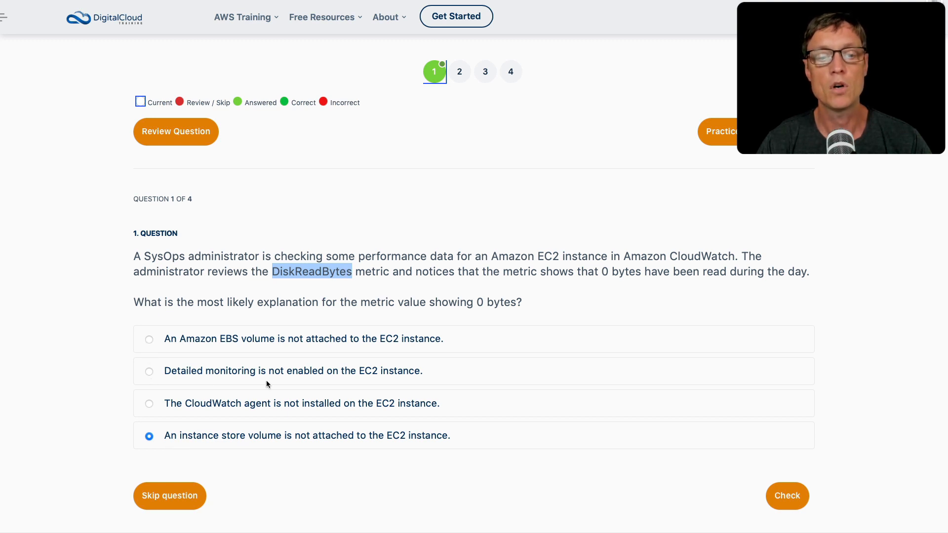
pyautogui.moveTo(159, 381)
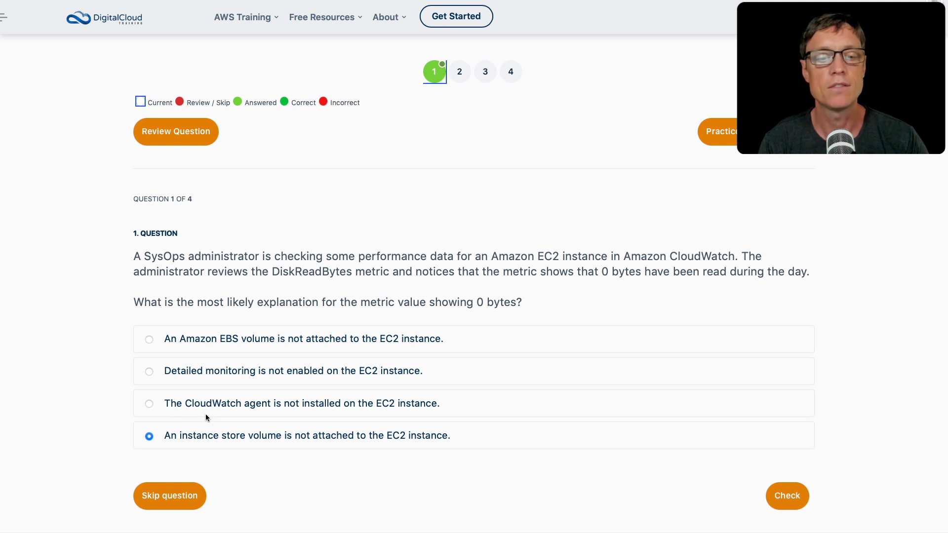
pyautogui.moveTo(245, 416)
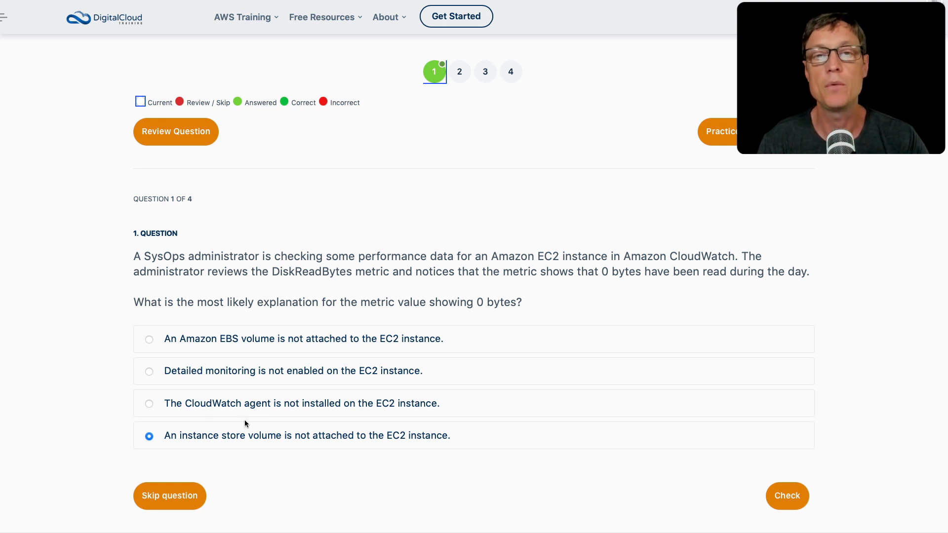
pyautogui.click(787, 495)
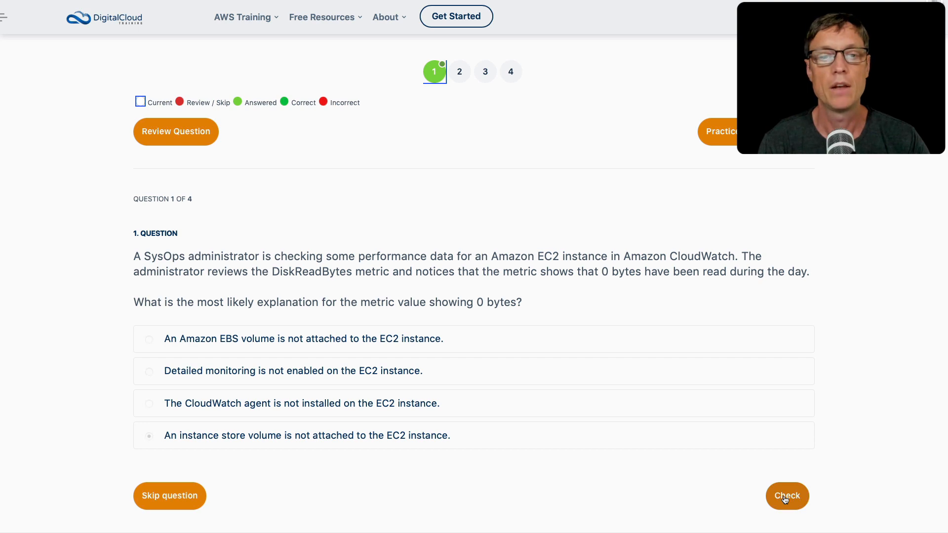
pyautogui.click(787, 495)
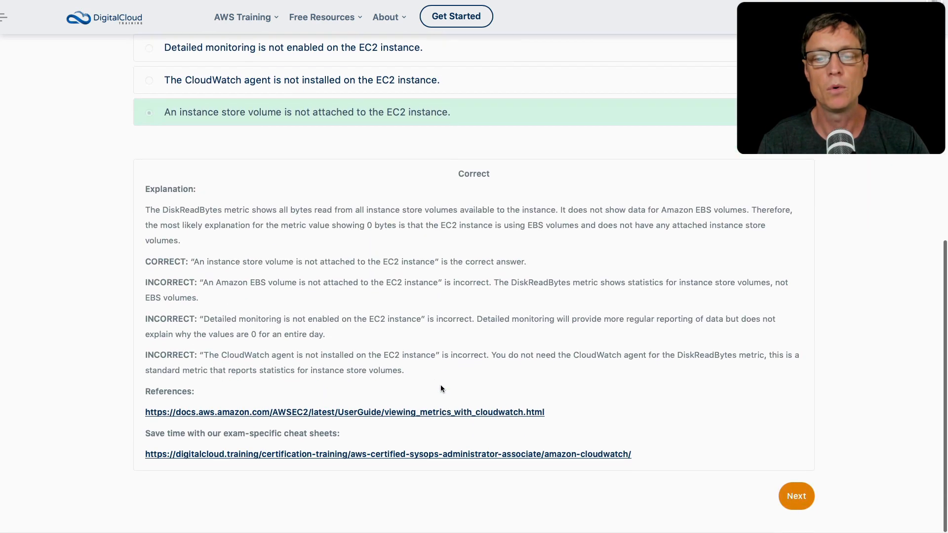
# Advance to question 2 on organization-wide read-only S3 bucket access.
pyautogui.click(796, 496)
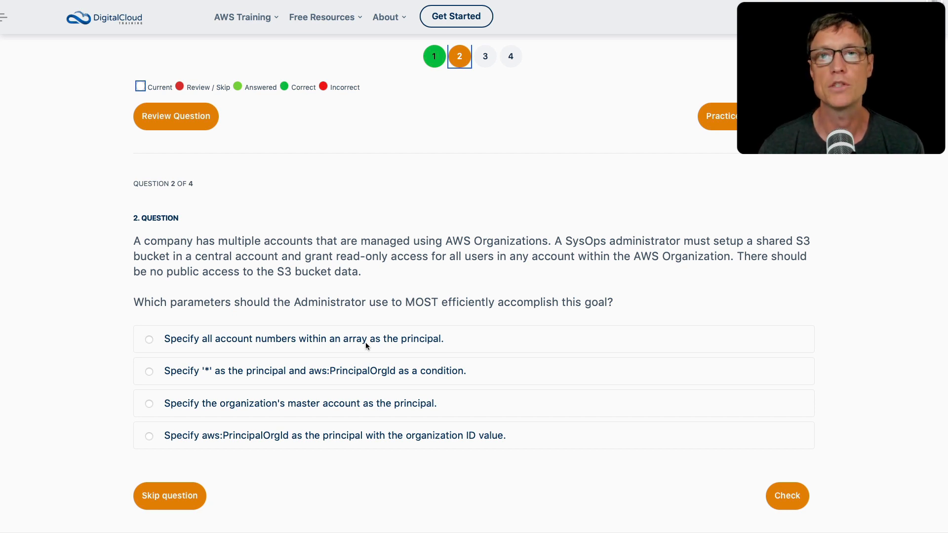
pyautogui.moveTo(389, 314)
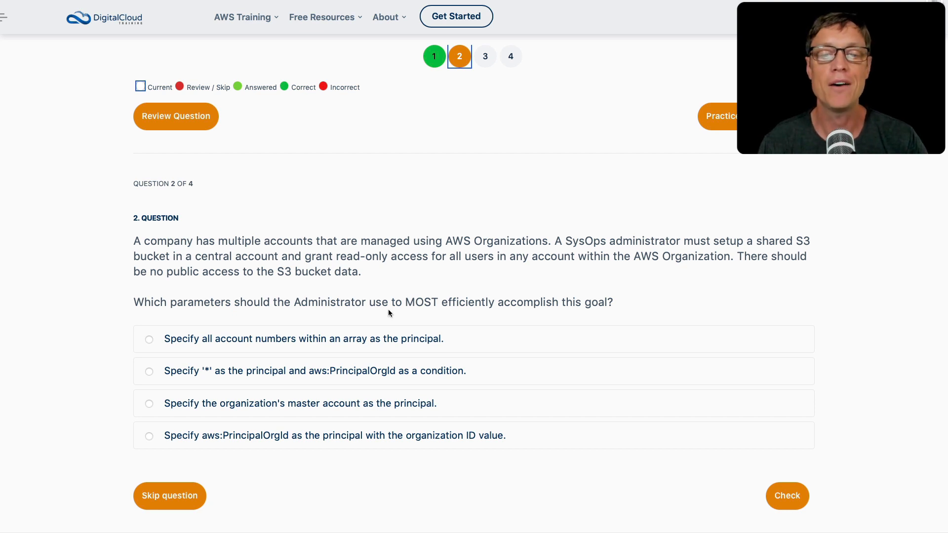
pyautogui.moveTo(419, 314)
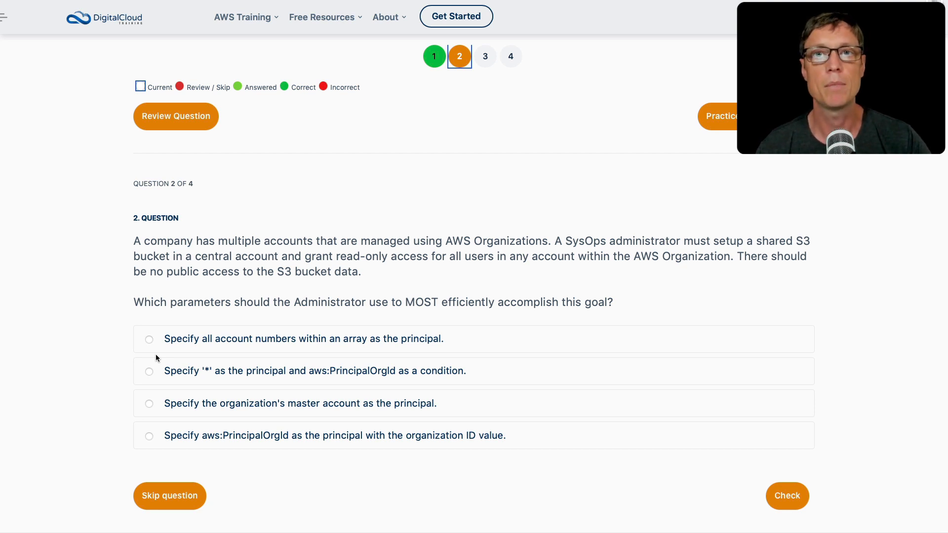
# Choose '*' as the principal with aws:PrincipalOrgId as a condition for question 2.
pyautogui.click(149, 371)
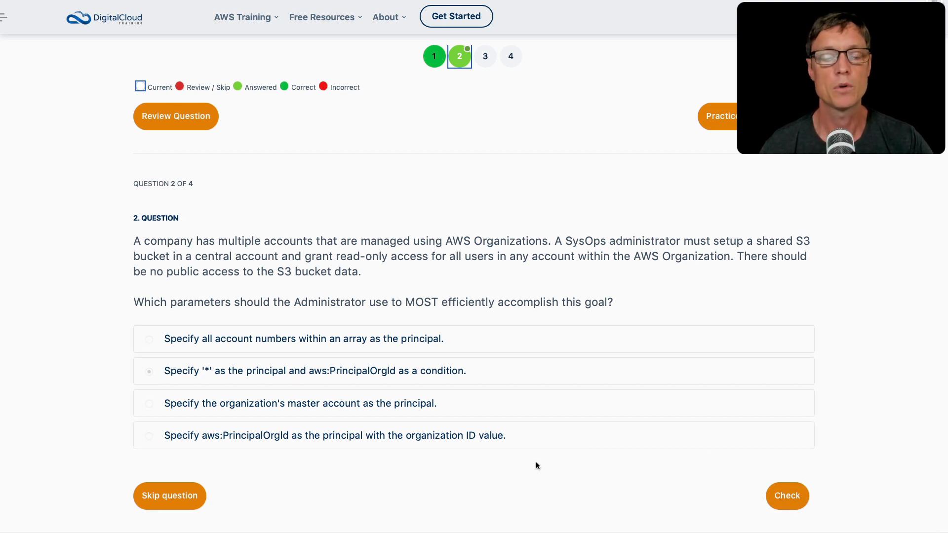
# Check question 2's answer, marked correct, with question 3 on MFA for CLI calls showing next.
pyautogui.click(787, 495)
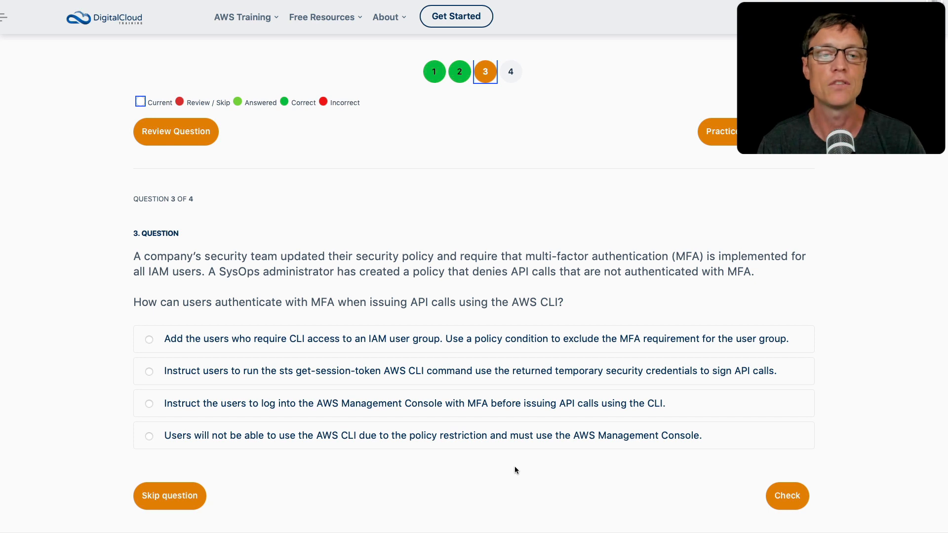
# Choose the sts get-session-token temporary credentials answer for question 3.
pyautogui.click(148, 371)
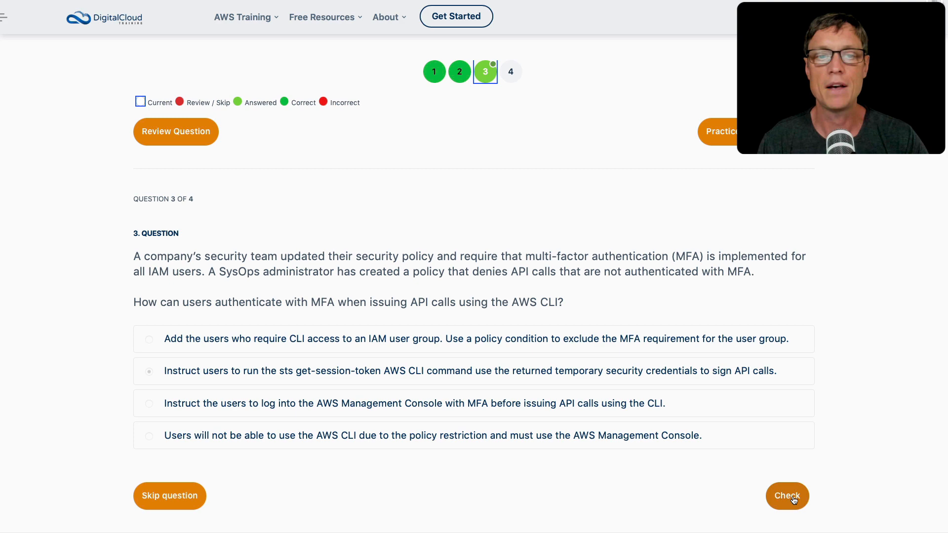
# Check question 3, then on question 4 tick forwarding only required cookies, query strings and headers.
pyautogui.click(787, 496)
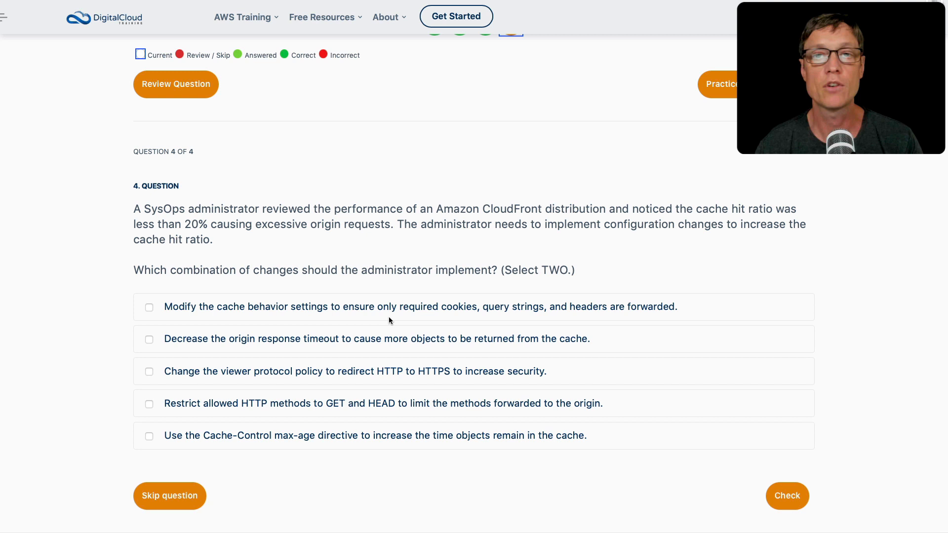
pyautogui.moveTo(106, 291)
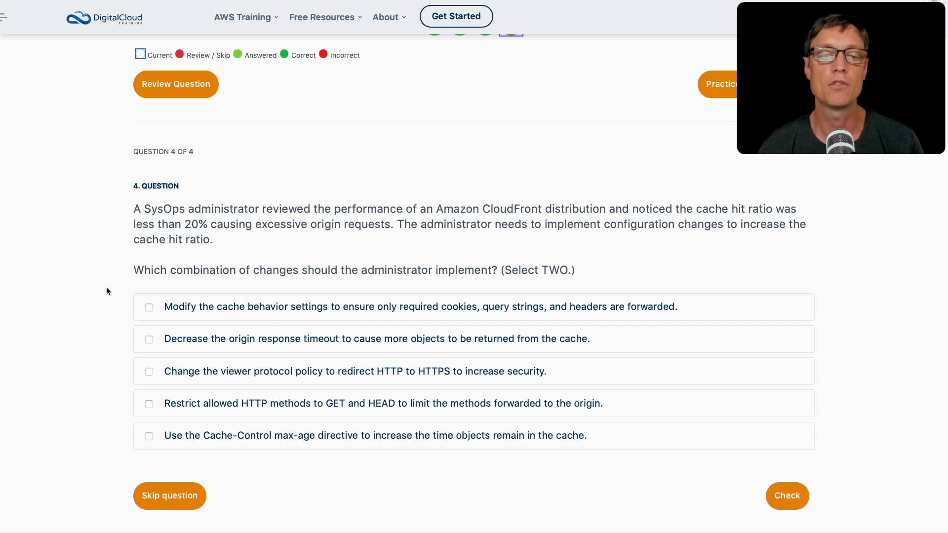
pyautogui.click(149, 308)
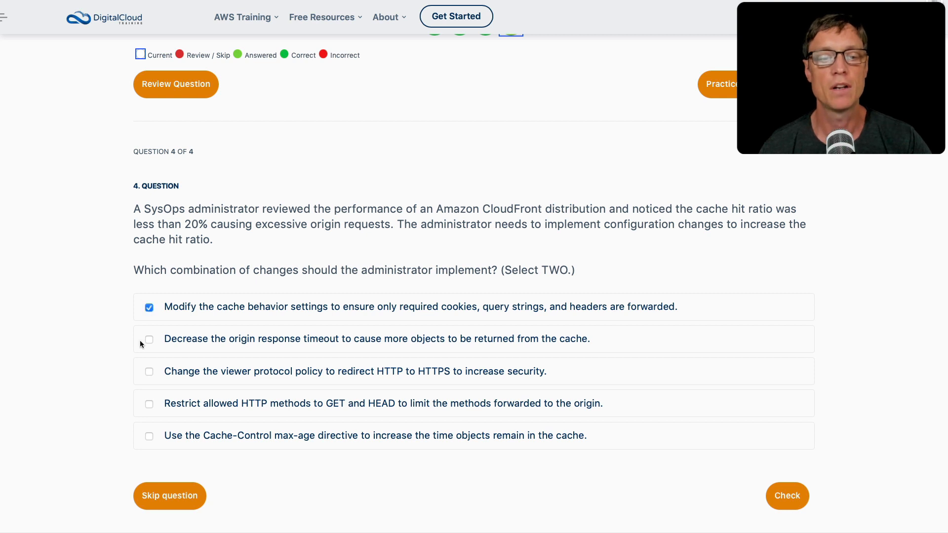
pyautogui.moveTo(138, 348)
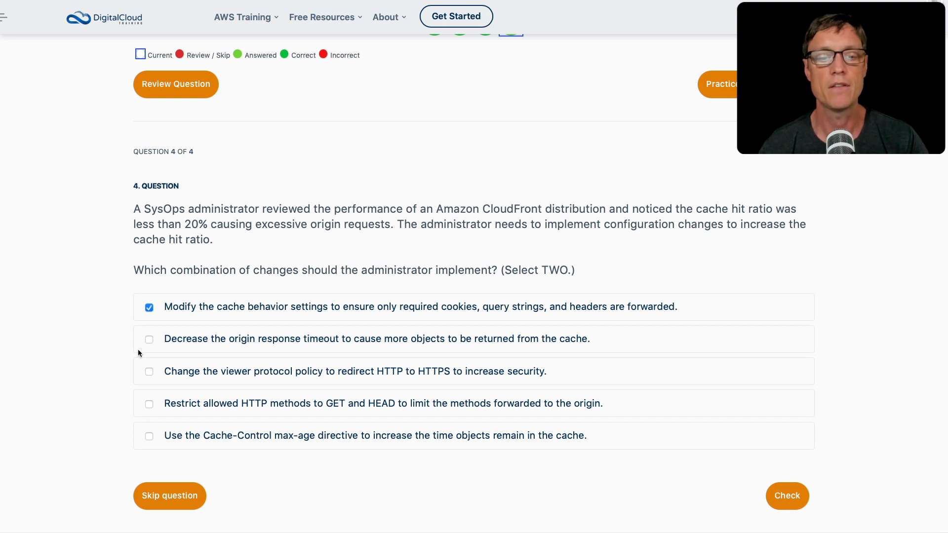
pyautogui.moveTo(126, 385)
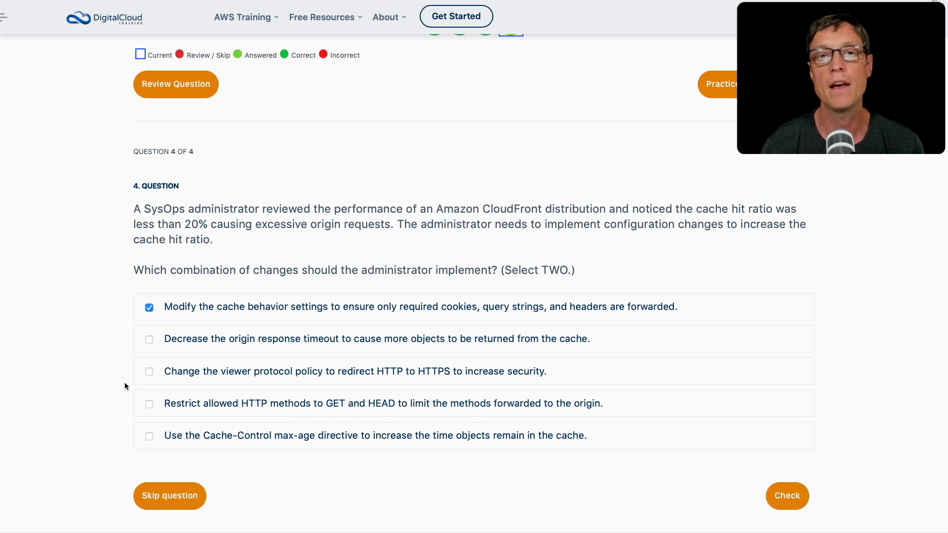
# Also tick the Cache-Control max-age directive answer and check question 4, marked Correct.
pyautogui.click(149, 437)
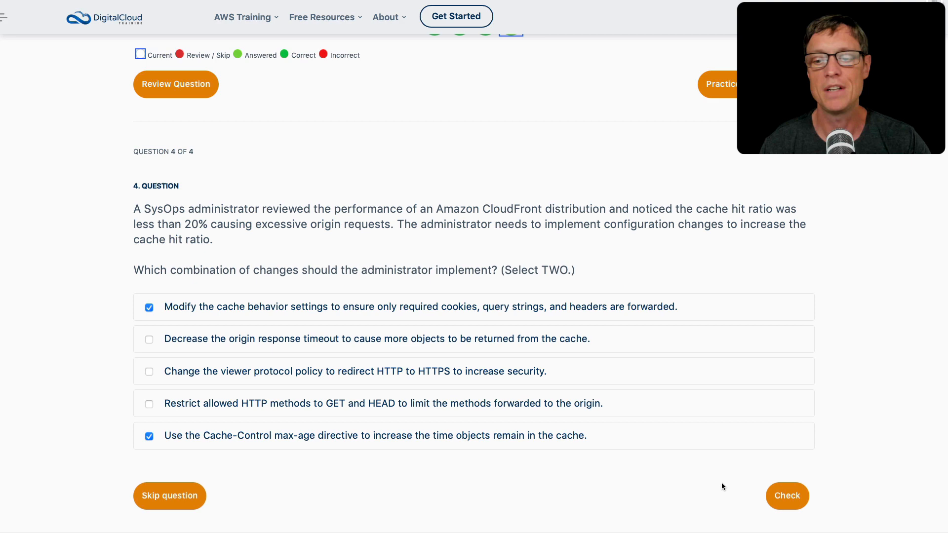
pyautogui.click(787, 496)
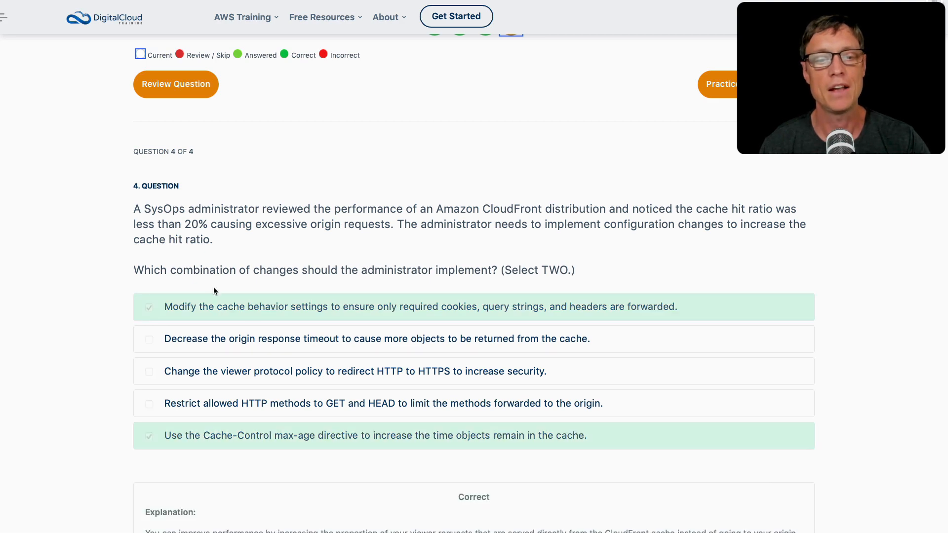
pyautogui.scroll(-3)
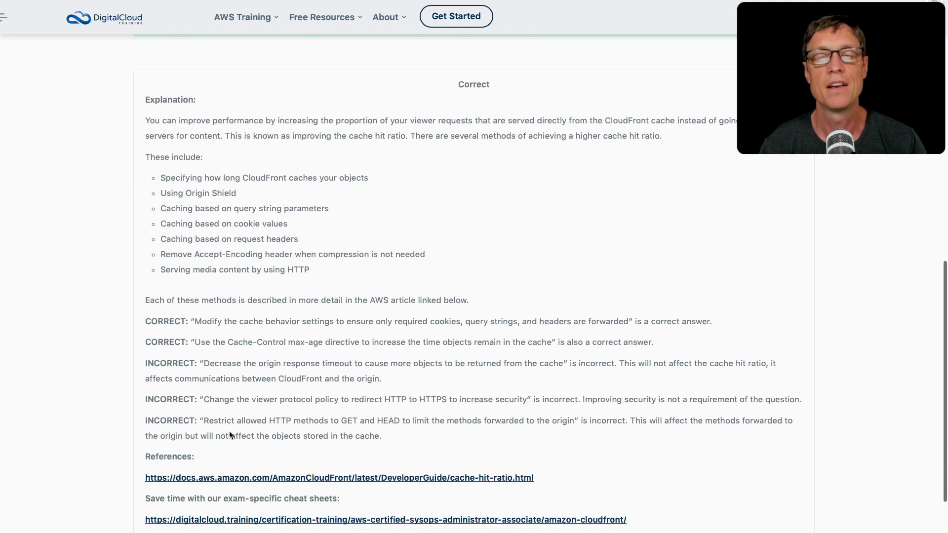
pyautogui.scroll(3)
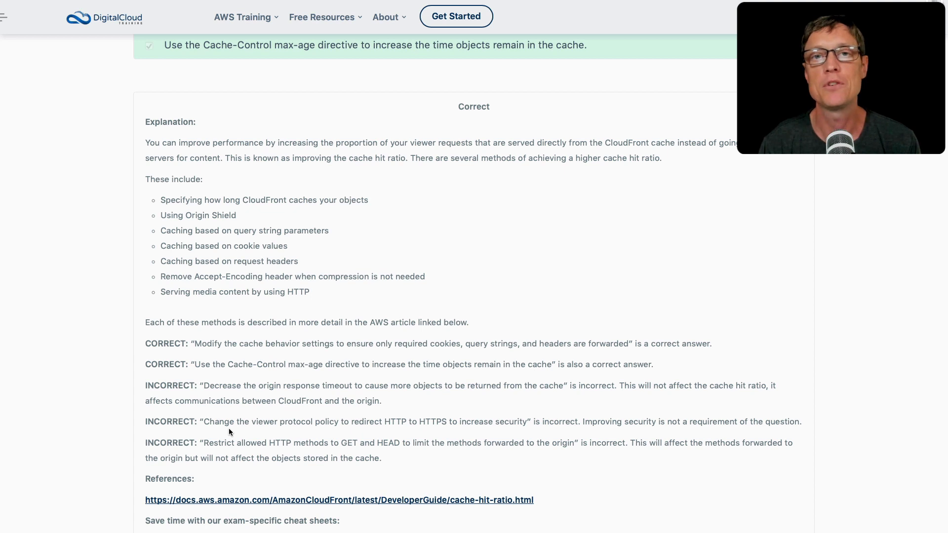